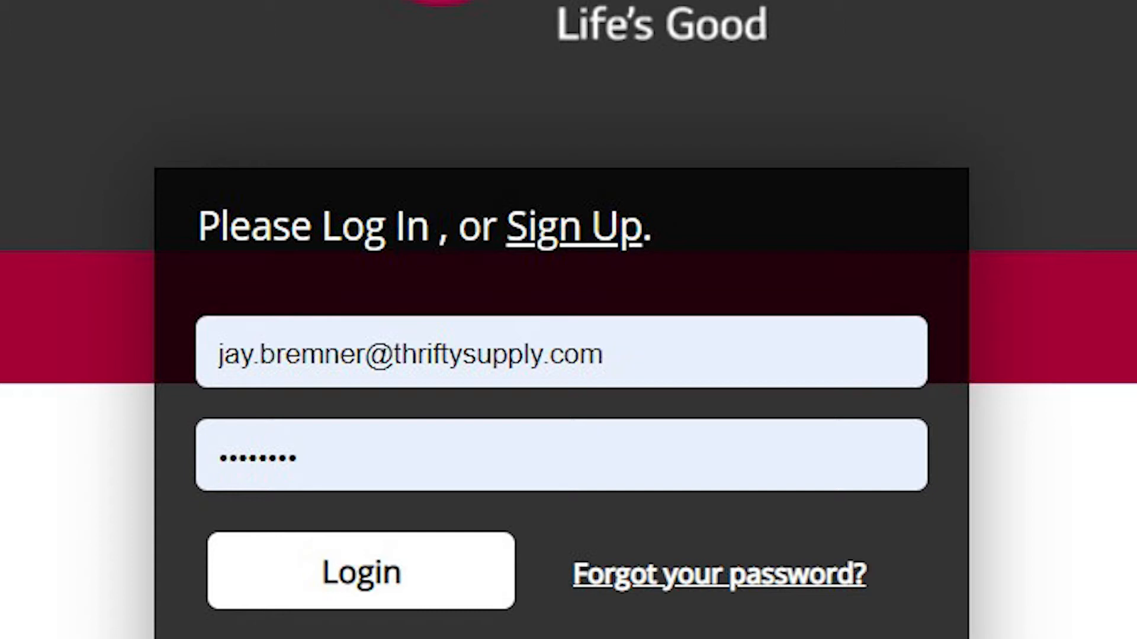
- Sign in to LG Academy and land on the home page with the events calendar
{"action": "left_click", "coordinate": [360, 571]}
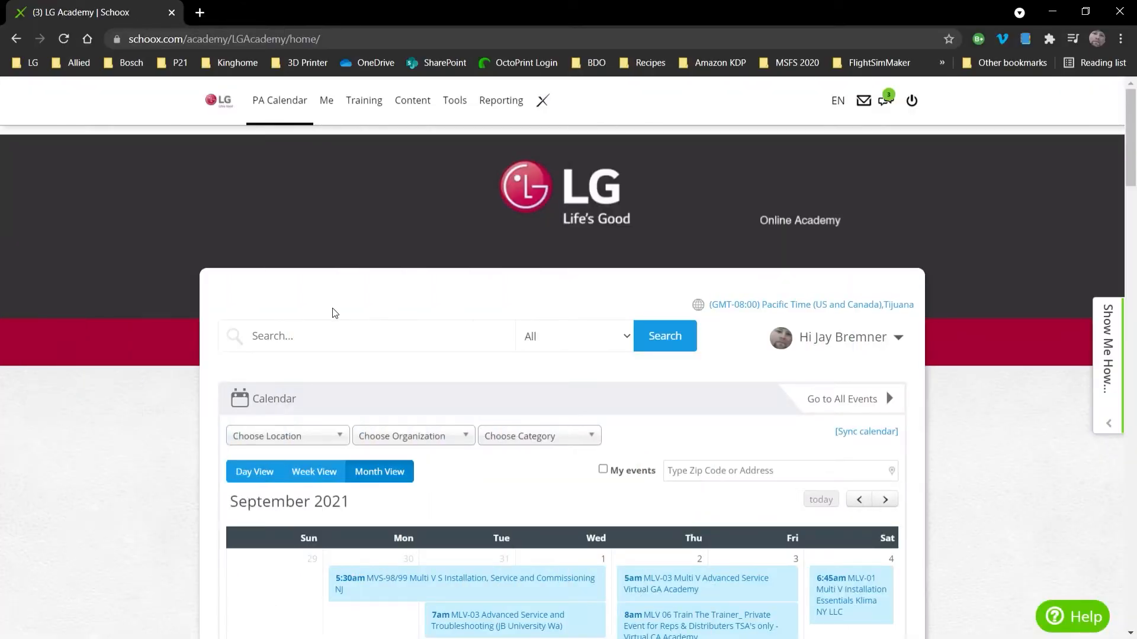
{"action": "mouse_move", "coordinate": [228, 143]}
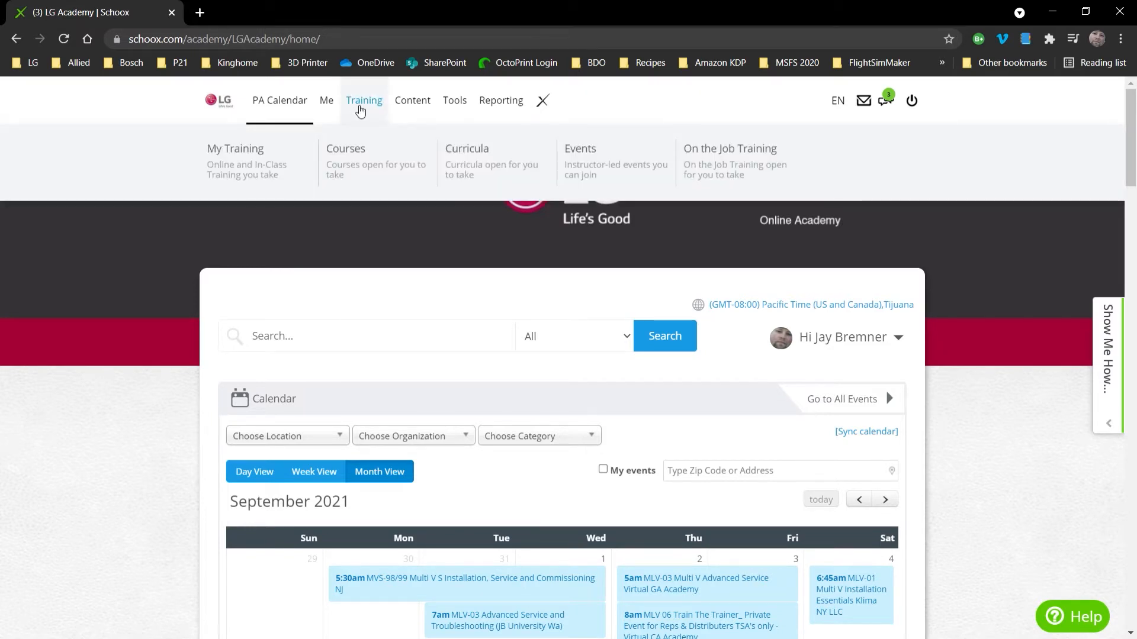
{"action": "mouse_move", "coordinate": [347, 148]}
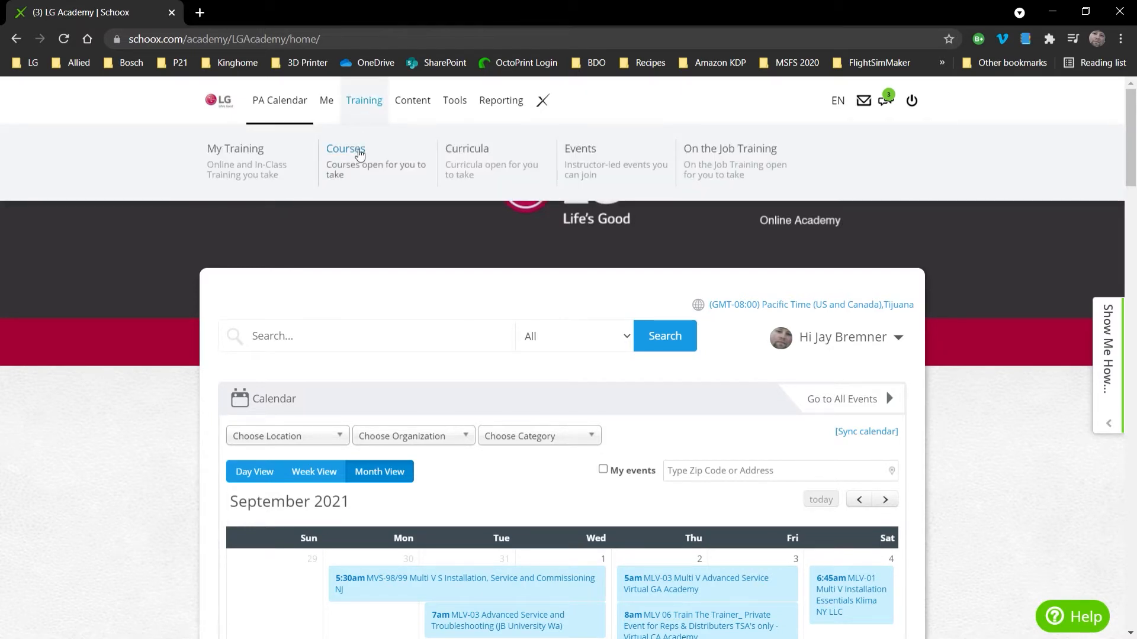
- Go to Courses under the Training menu to see the course catalogue
{"action": "left_click", "coordinate": [345, 150]}
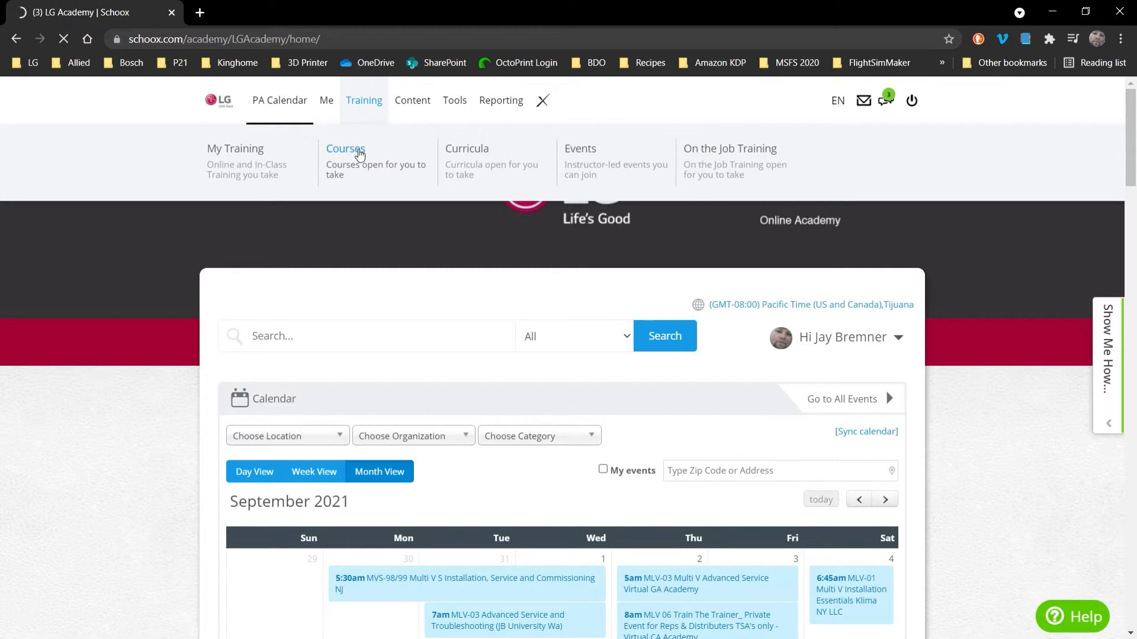
{"action": "left_click", "coordinate": [346, 149]}
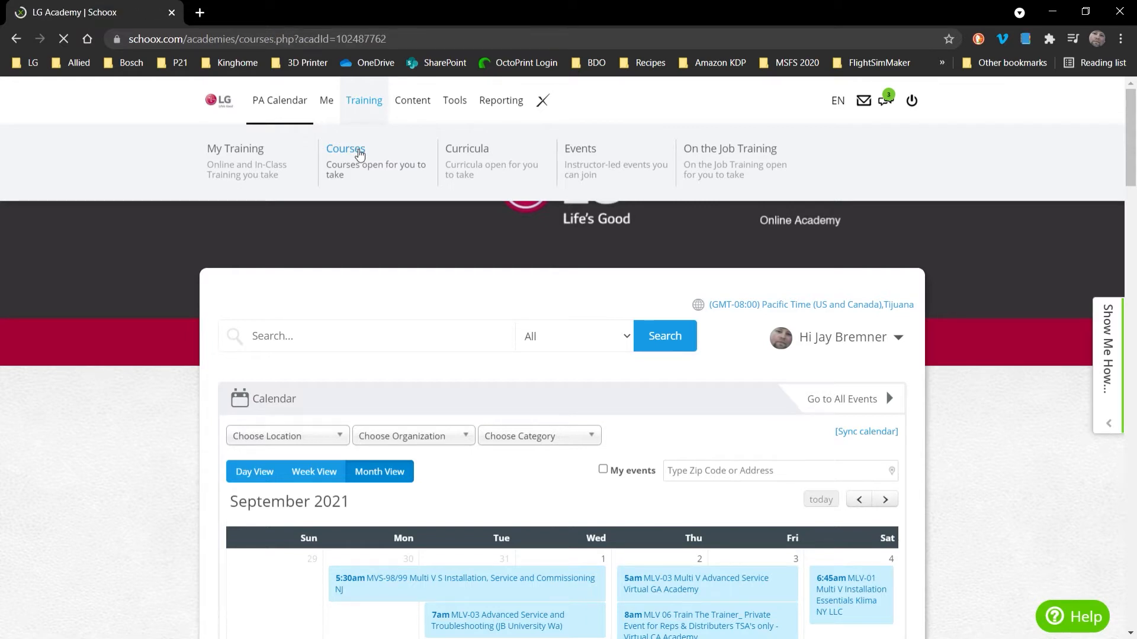
- Filter the catalogue to the Thrifty Supply Academy category under Distribution Academies
{"action": "left_click", "coordinate": [345, 149]}
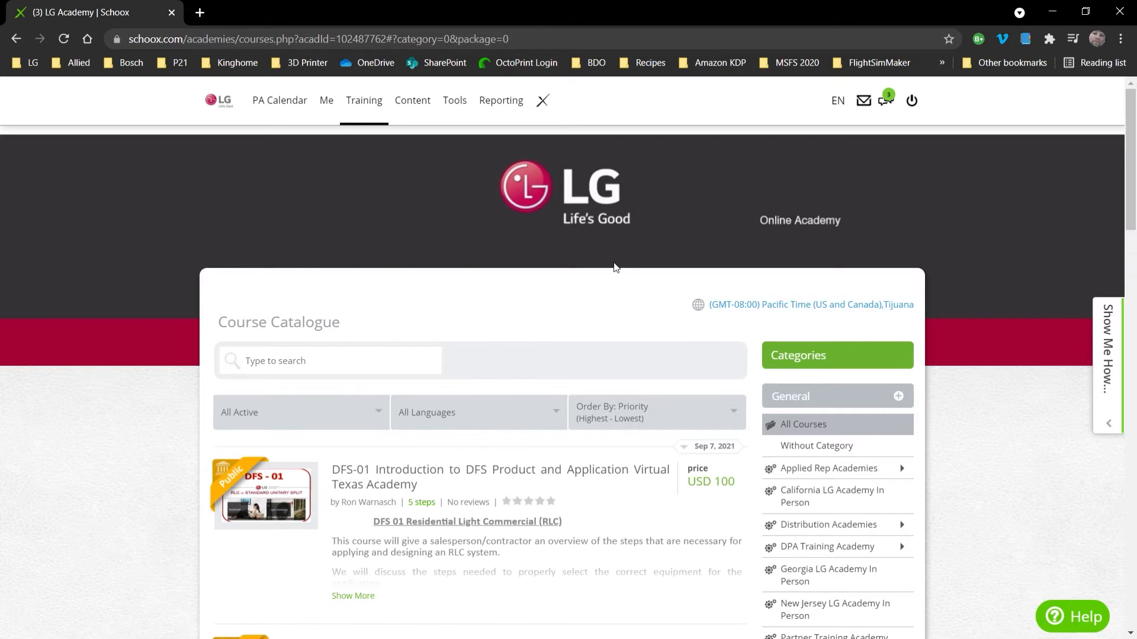
{"action": "scroll", "scroll_direction": "down", "scroll_amount": 3}
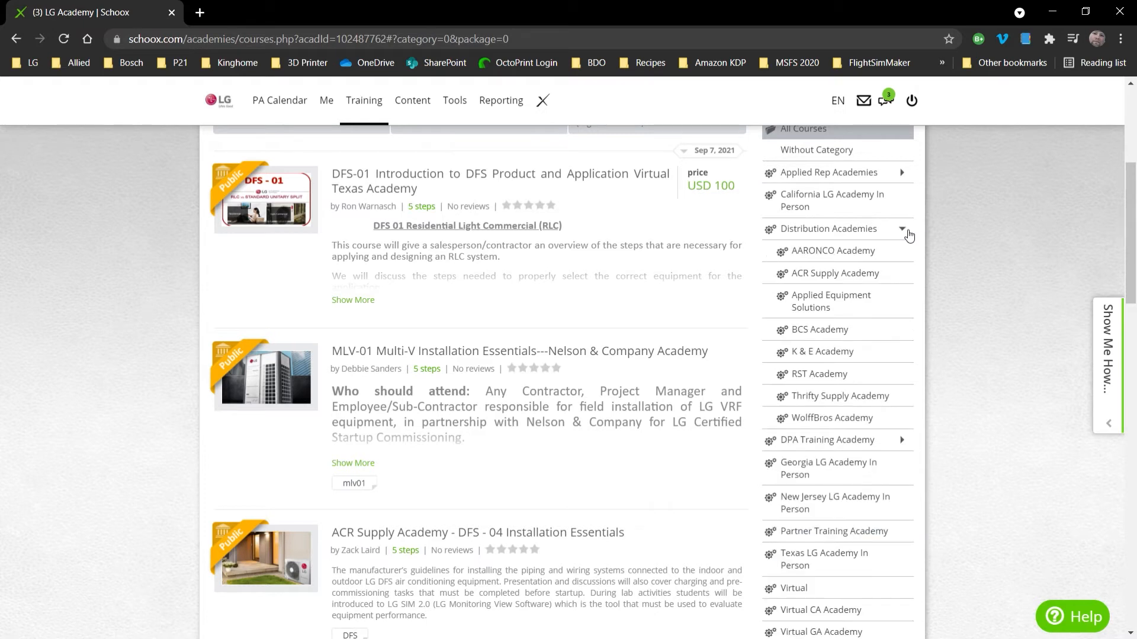
{"action": "mouse_move", "coordinate": [842, 398]}
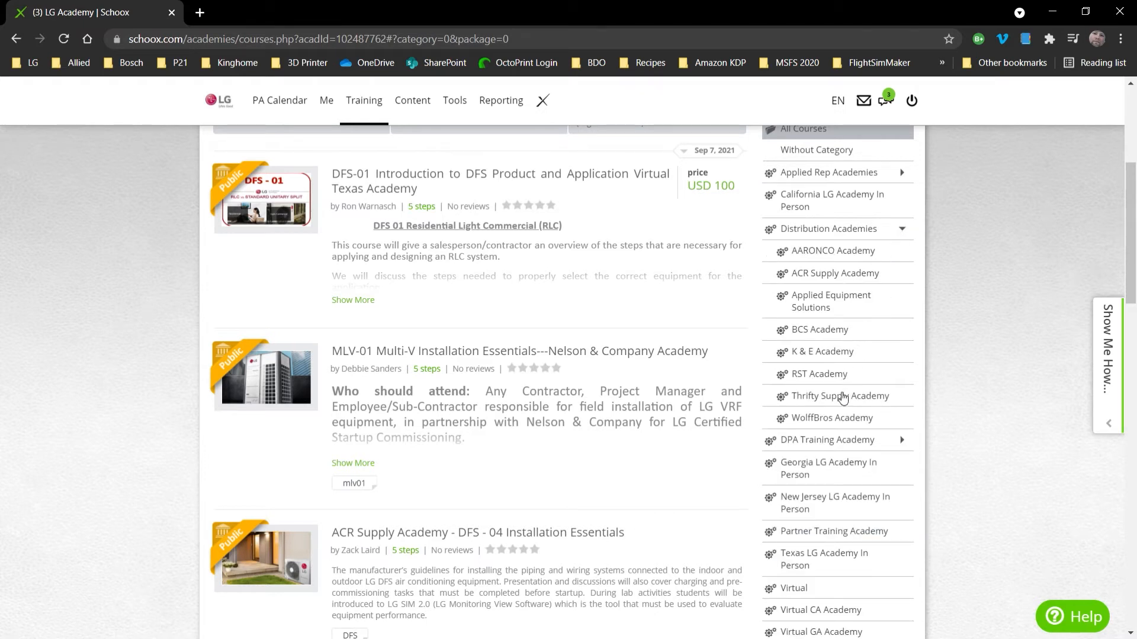
{"action": "left_click", "coordinate": [841, 397]}
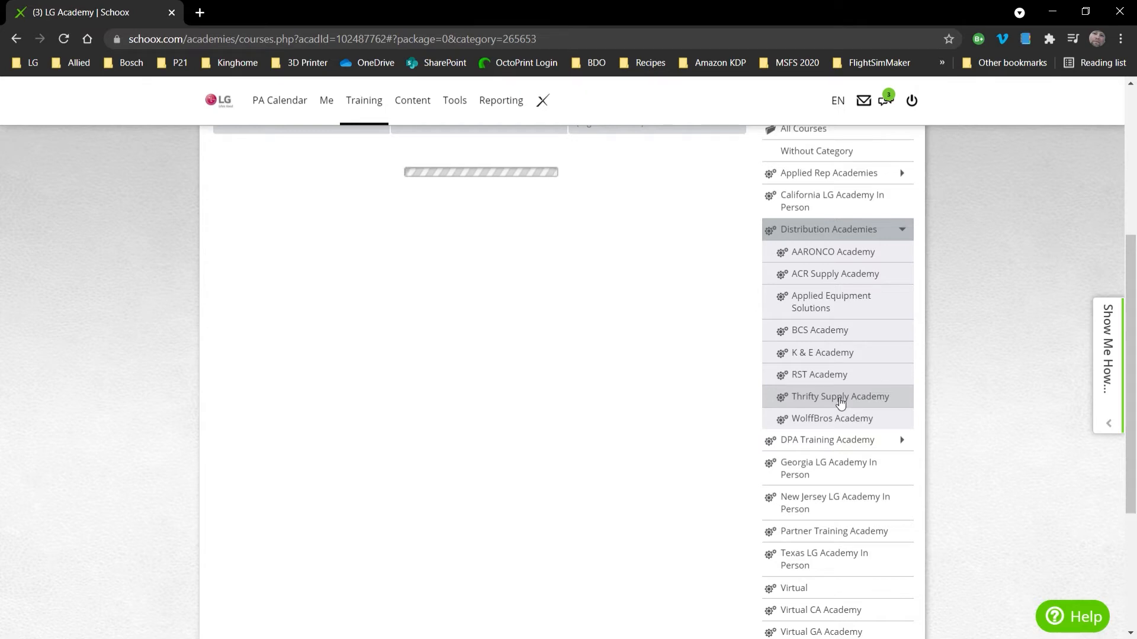
- Scroll the Thrifty Supply list to DFS-01 Introduction to RLC Product and Application
{"action": "left_click", "coordinate": [839, 396]}
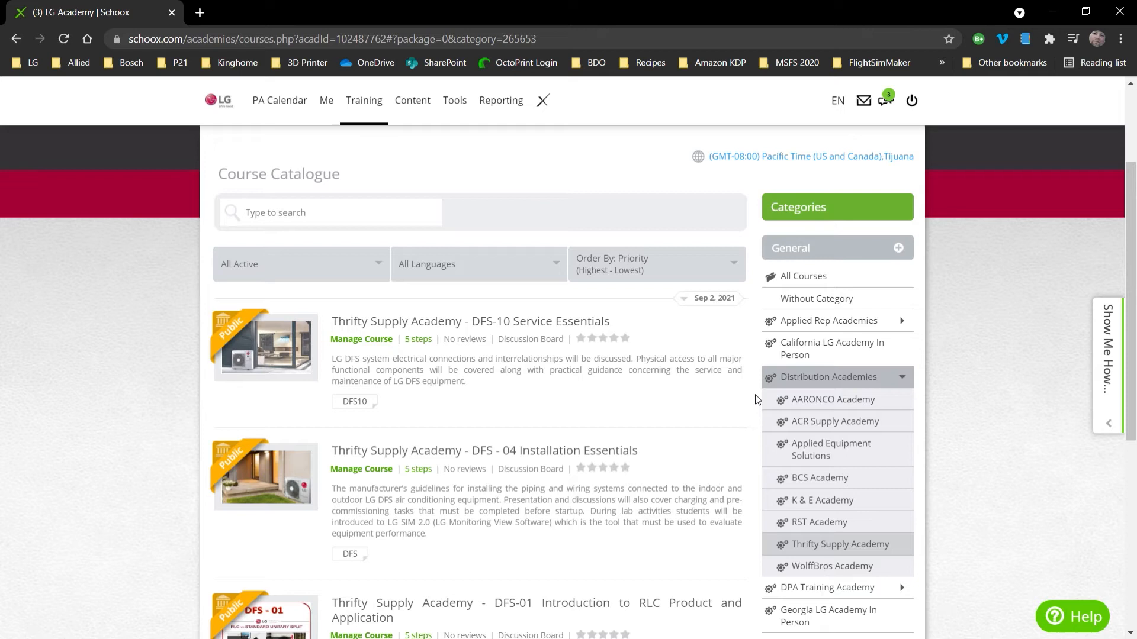
{"action": "scroll", "scroll_direction": "down", "scroll_amount": 3}
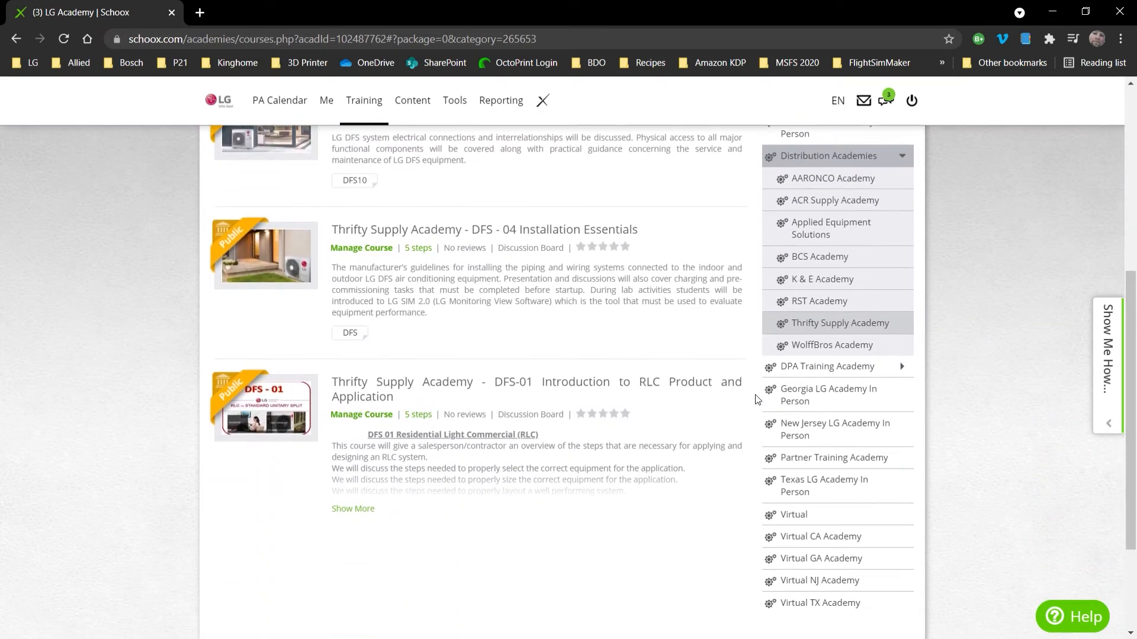
{"action": "mouse_move", "coordinate": [445, 388]}
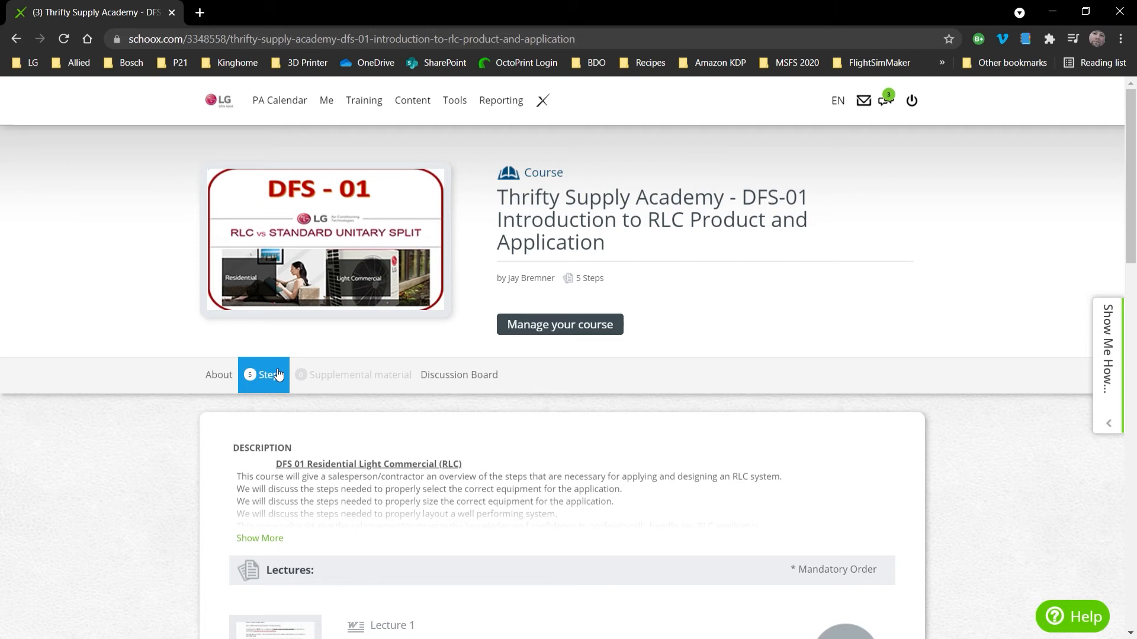
{"action": "mouse_move", "coordinate": [589, 278]}
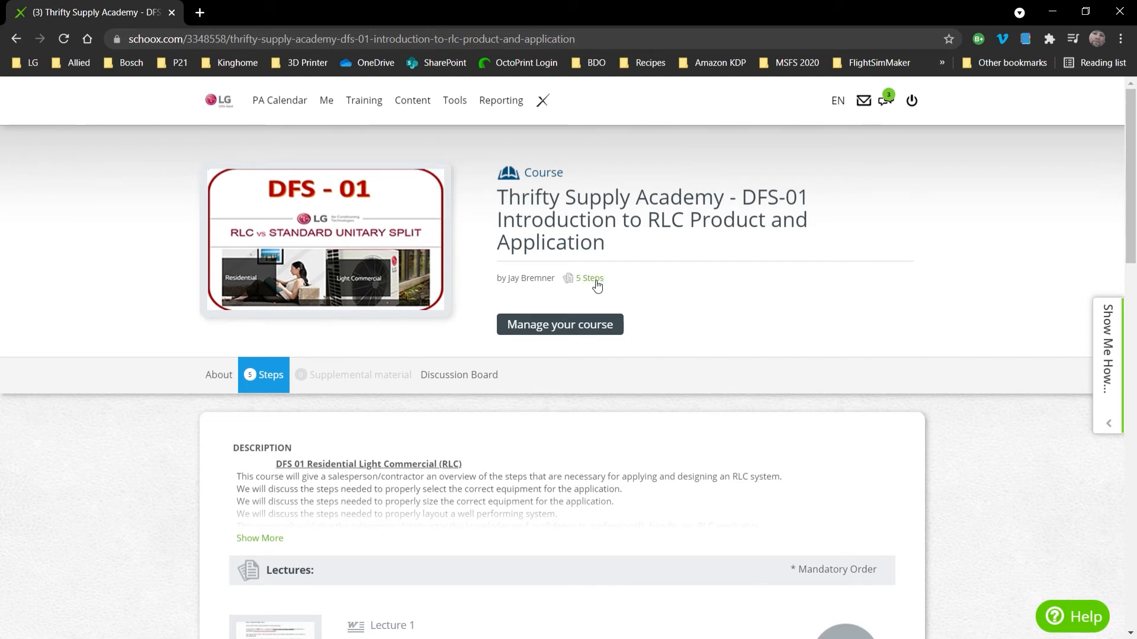
{"action": "mouse_move", "coordinate": [651, 285]}
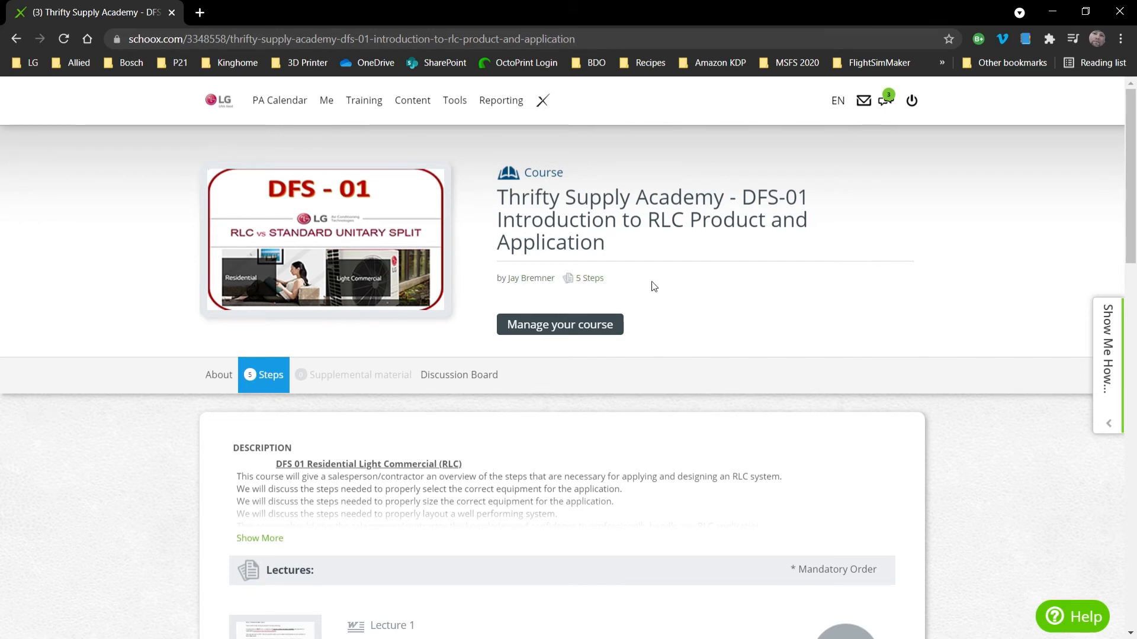
{"action": "mouse_move", "coordinate": [730, 286]}
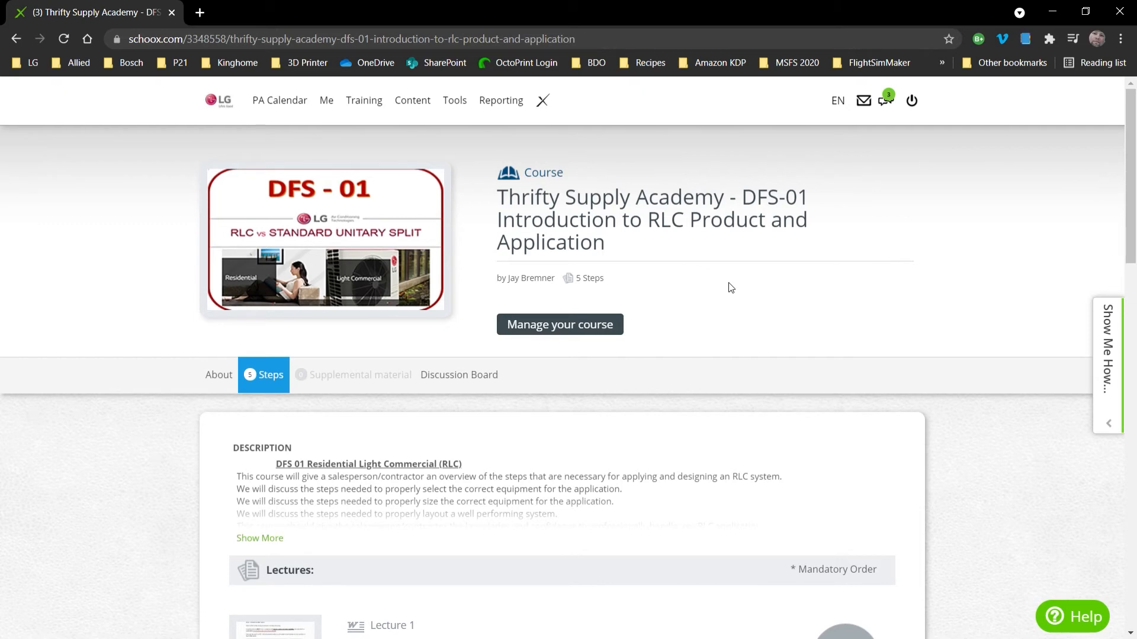
- Scroll through DFS-01's steps: Lecture 1, Lecture 2's RLC training file, and In-Class Training 1
{"action": "scroll", "scroll_direction": "down", "scroll_amount": 3}
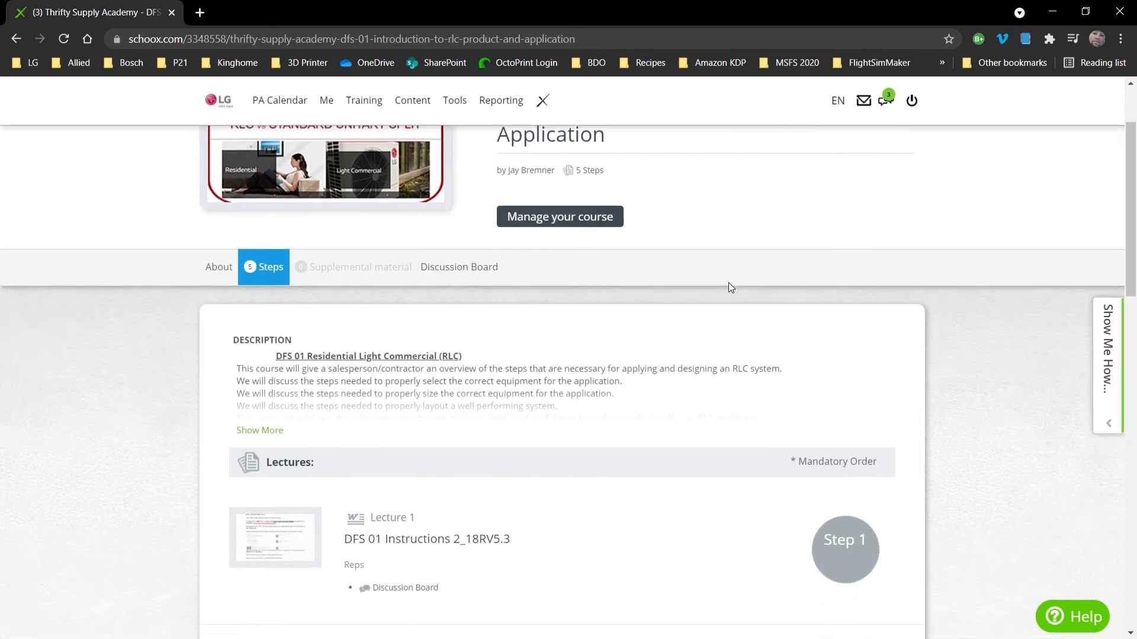
{"action": "scroll", "scroll_direction": "down", "scroll_amount": 3}
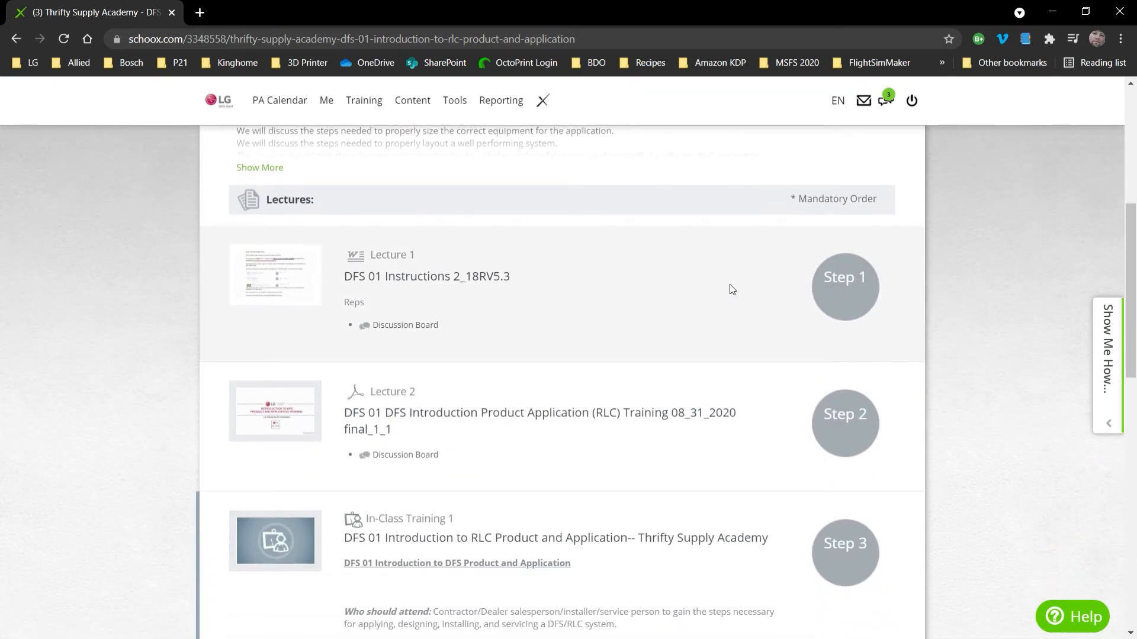
{"action": "mouse_move", "coordinate": [844, 276]}
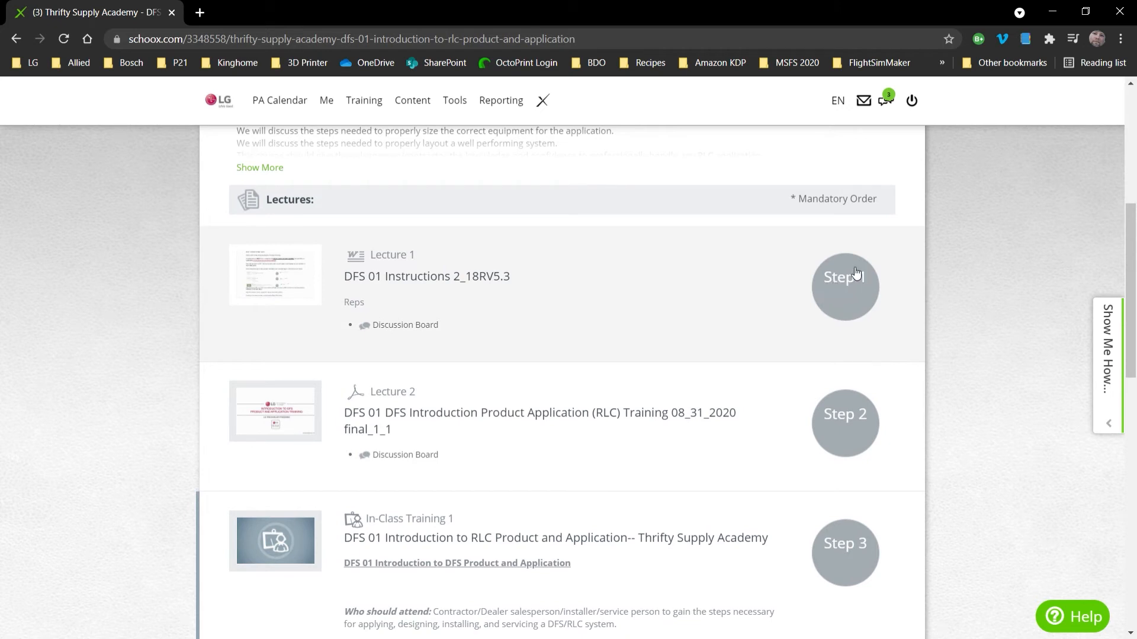
{"action": "mouse_move", "coordinate": [854, 438]}
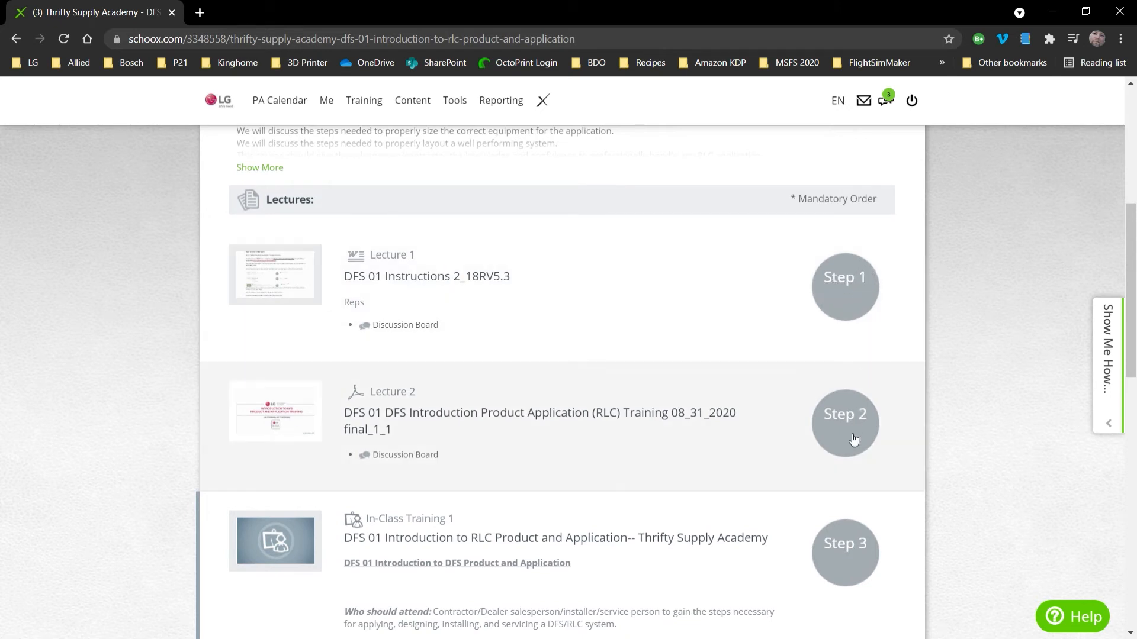
{"action": "mouse_move", "coordinate": [845, 389]}
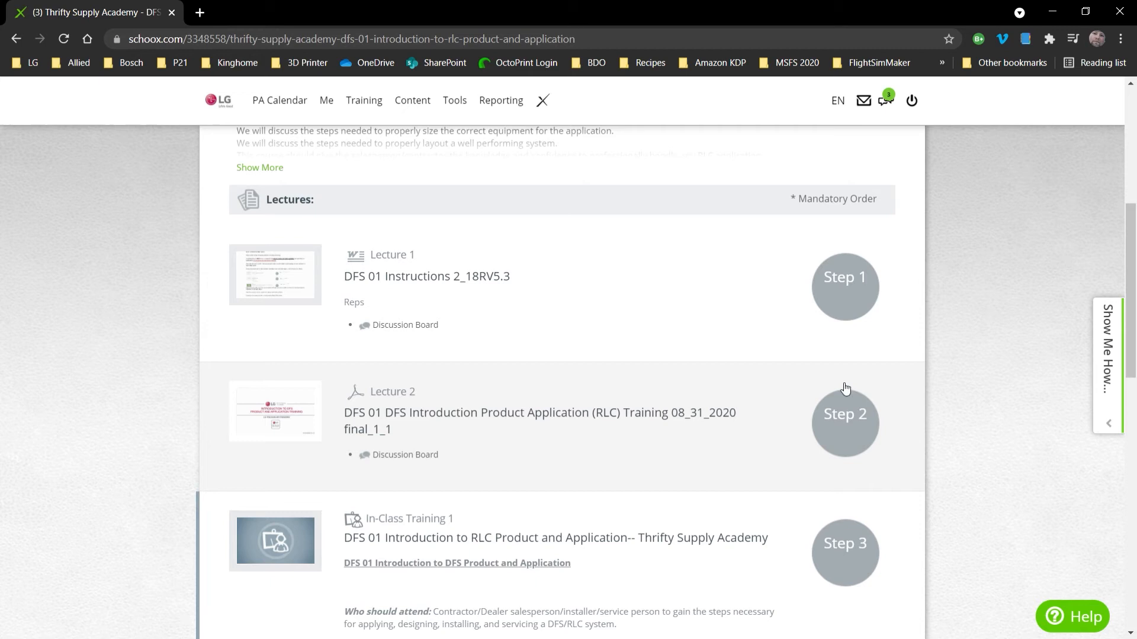
{"action": "scroll", "scroll_direction": "down", "scroll_amount": 3}
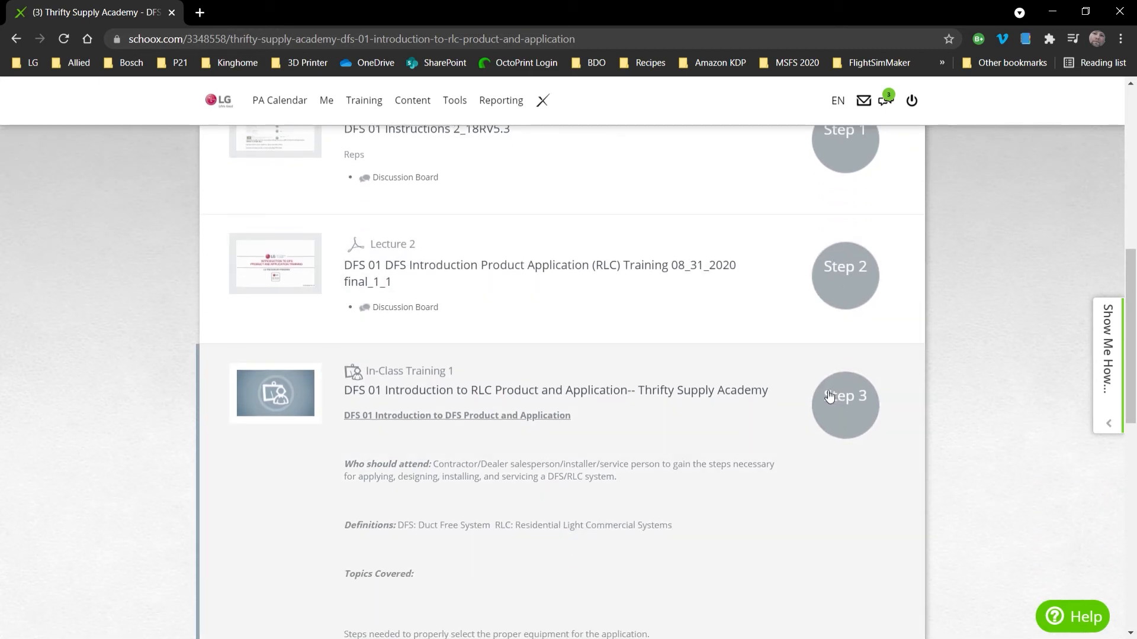